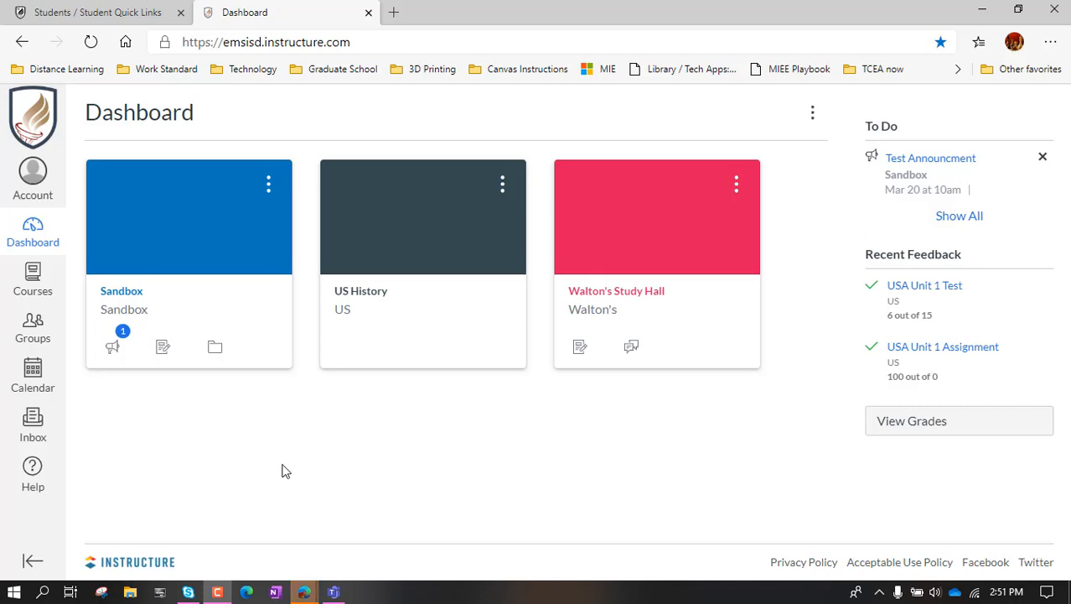
mouse_move(435, 250)
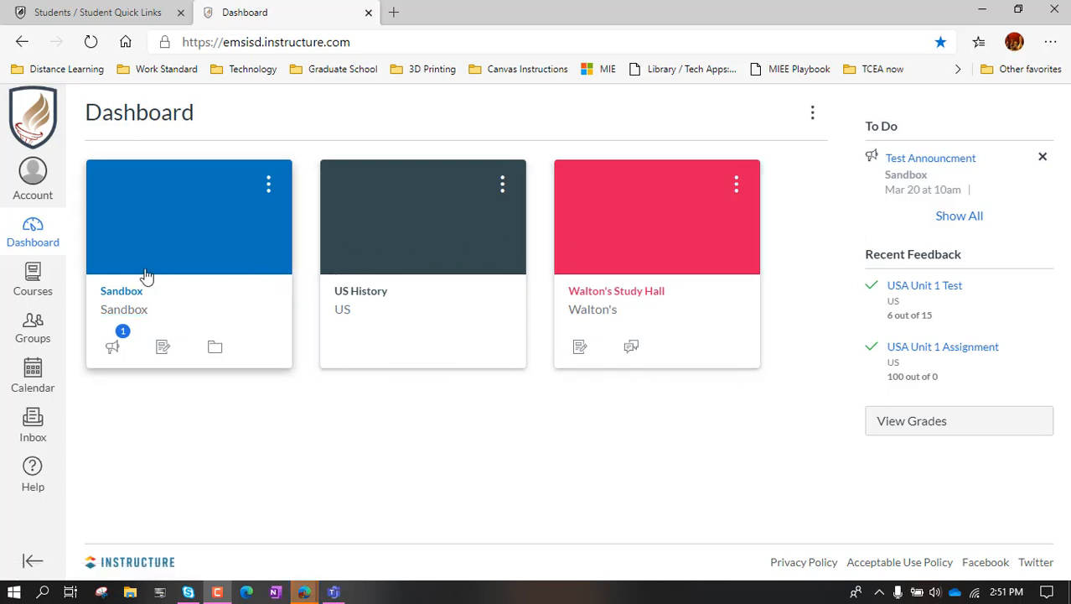
mouse_move(491, 410)
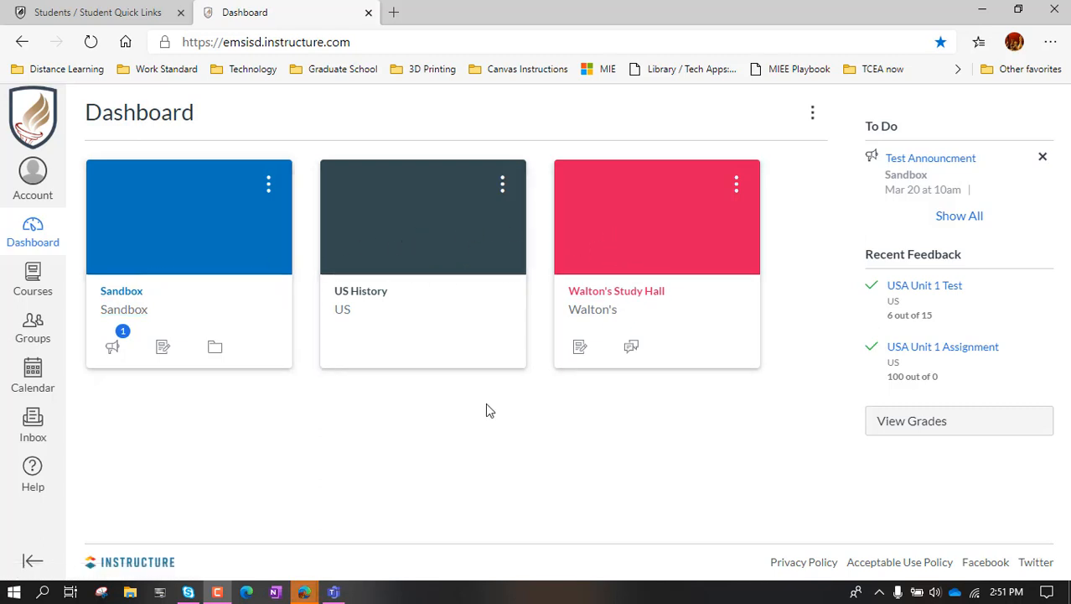
mouse_move(377, 461)
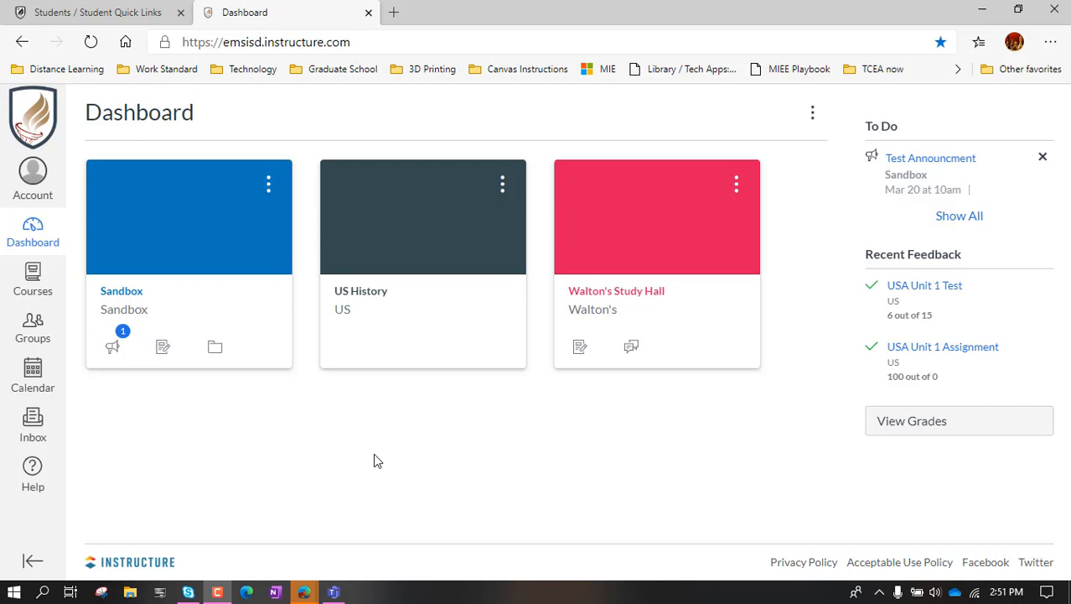
mouse_move(224, 274)
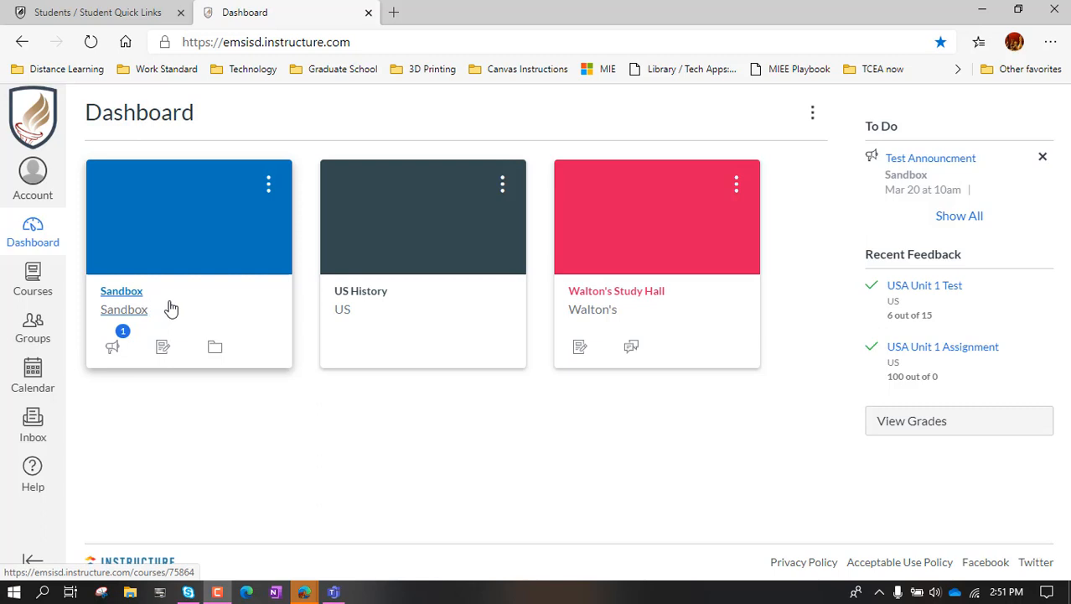
mouse_move(221, 276)
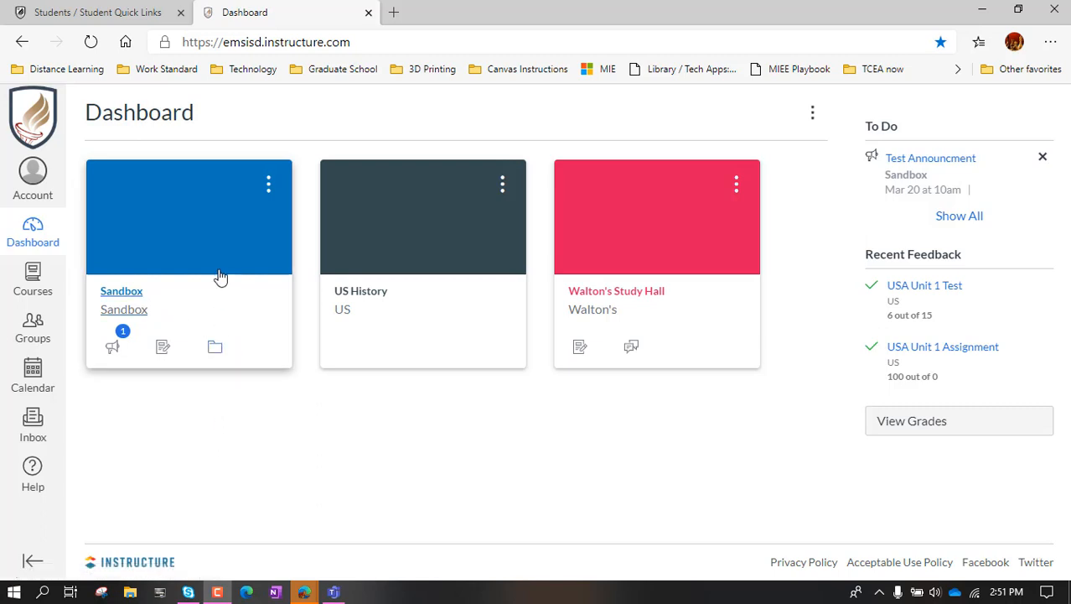
mouse_move(381, 253)
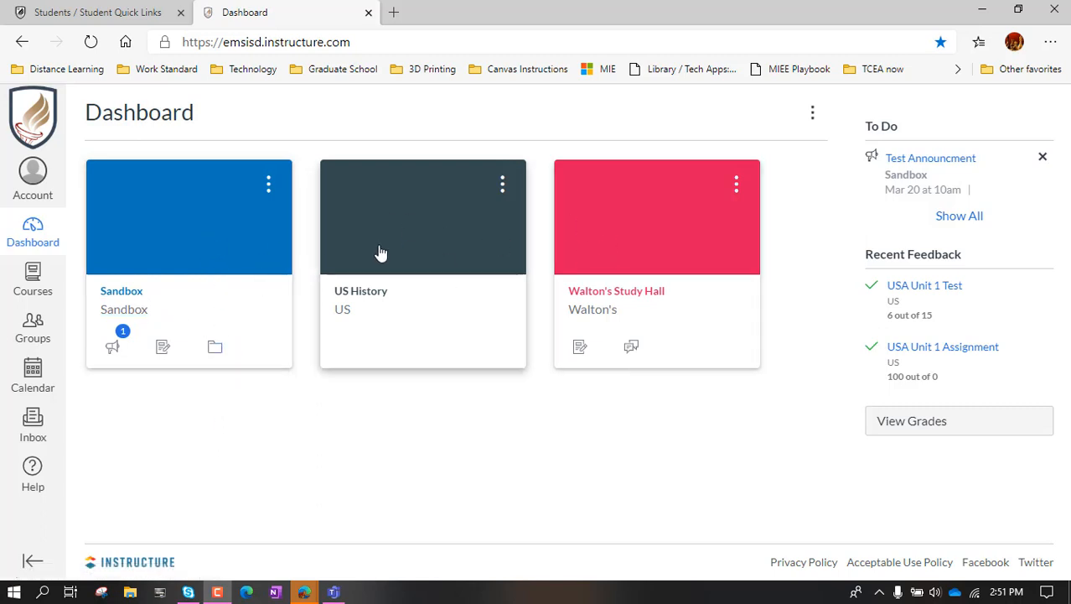
mouse_move(90, 246)
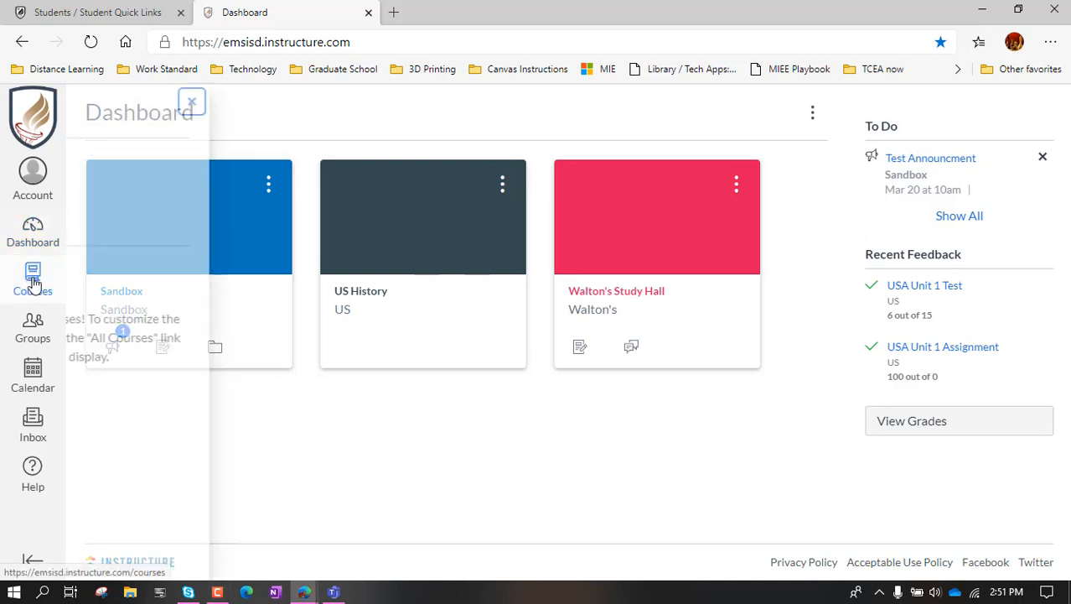
Open the All Courses page from the Courses flyout in the global navigation
click(33, 279)
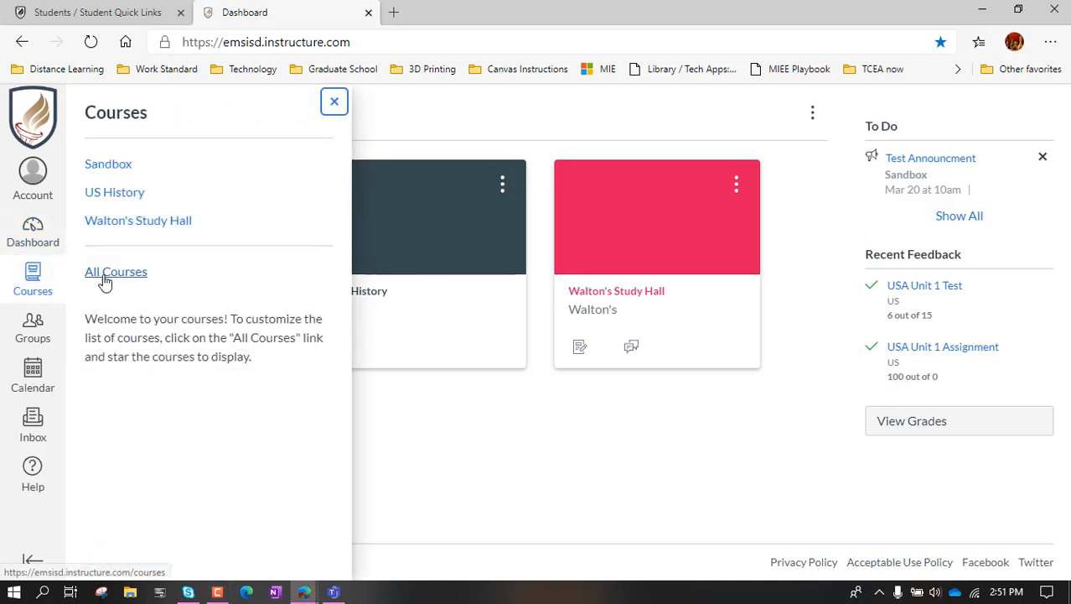
click(116, 271)
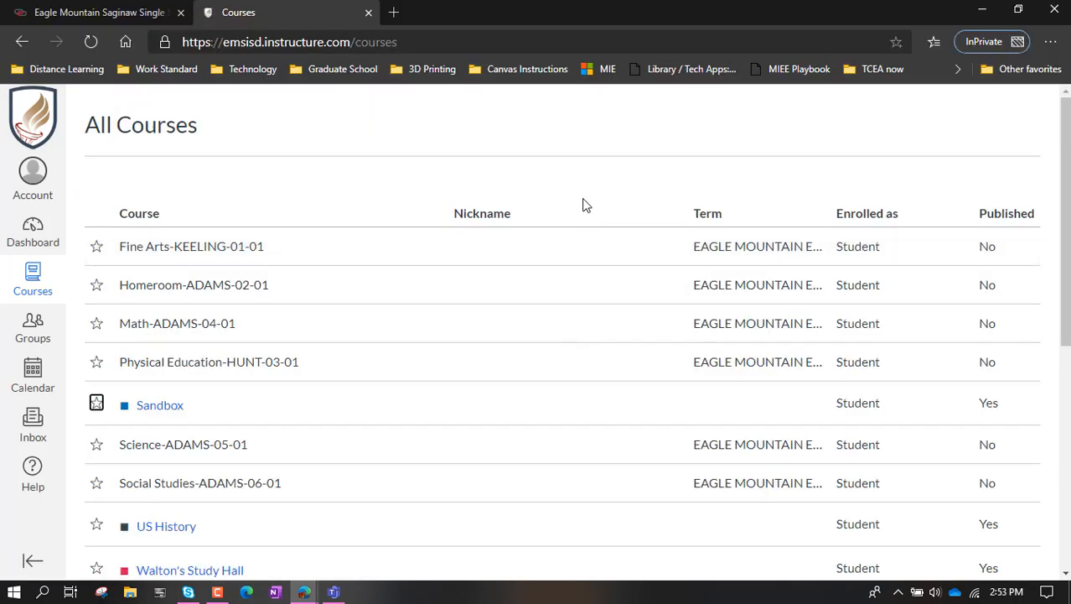
mouse_move(528, 297)
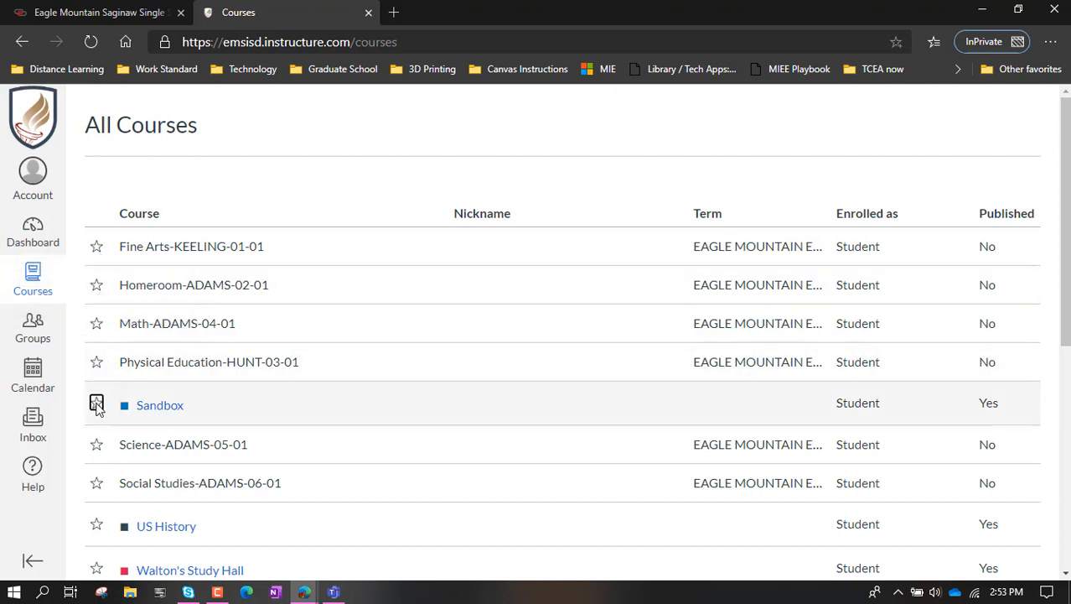
mouse_move(147, 266)
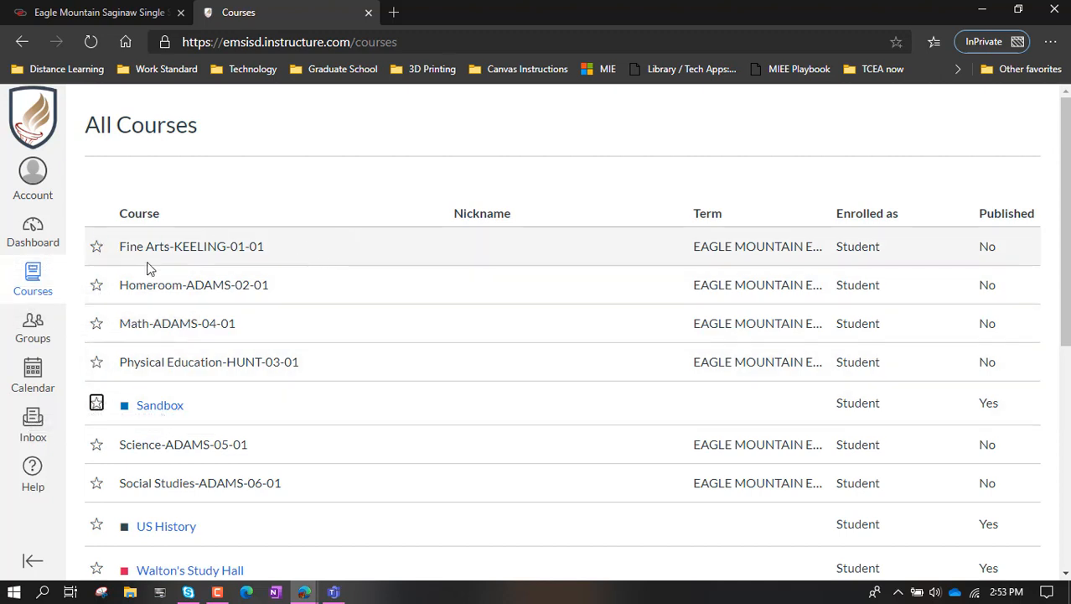
Star the Sandbox course in the All Courses table
scroll(down, 3)
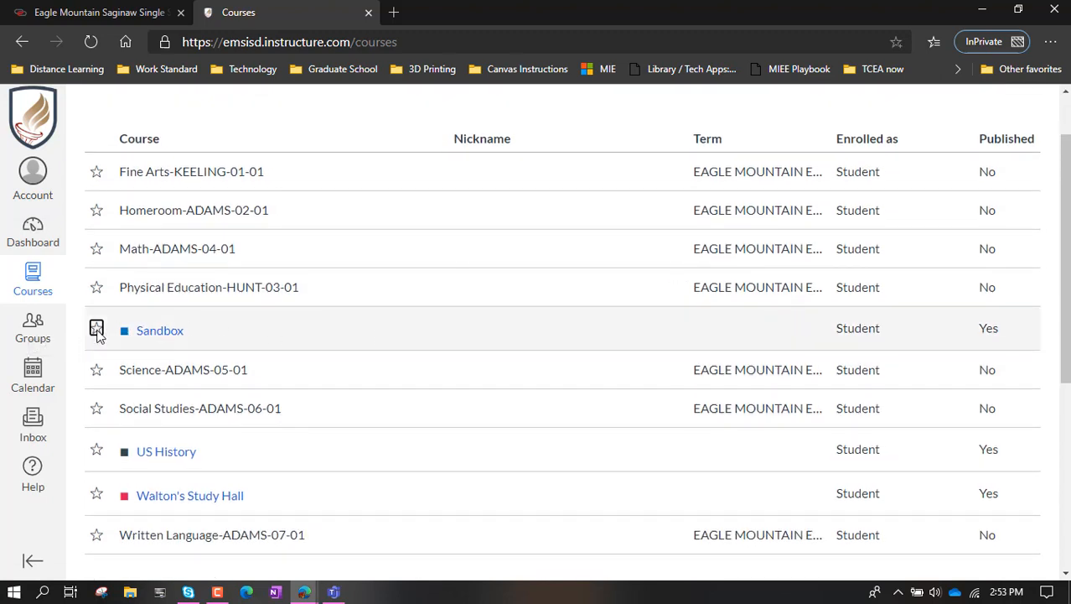
click(95, 328)
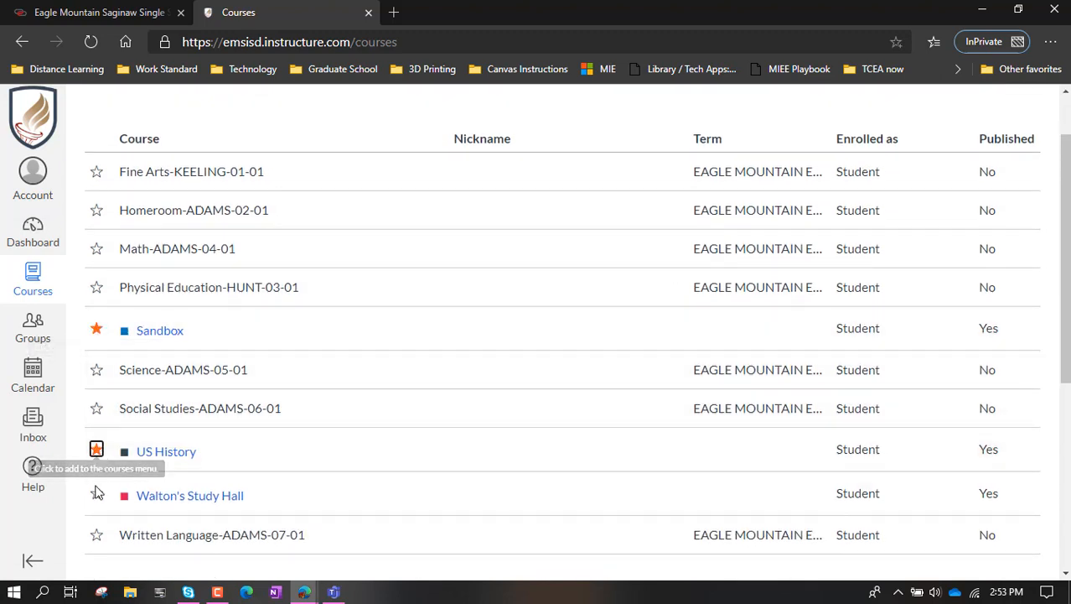
scroll(down, 3)
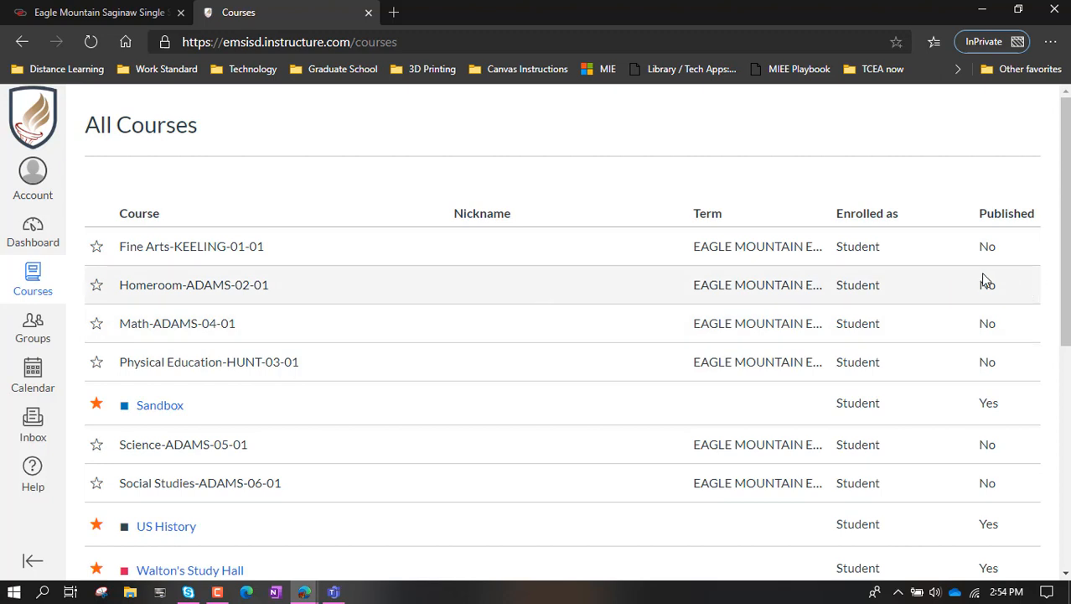
mouse_move(925, 288)
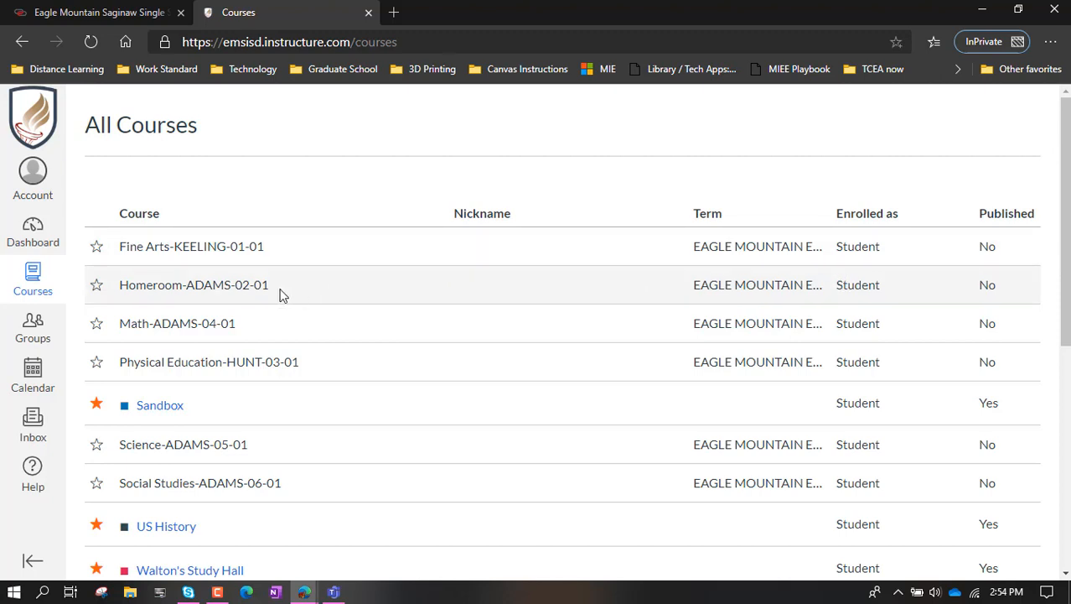
Review the starred courses in the list, then go to the Dashboard
scroll(down, 3)
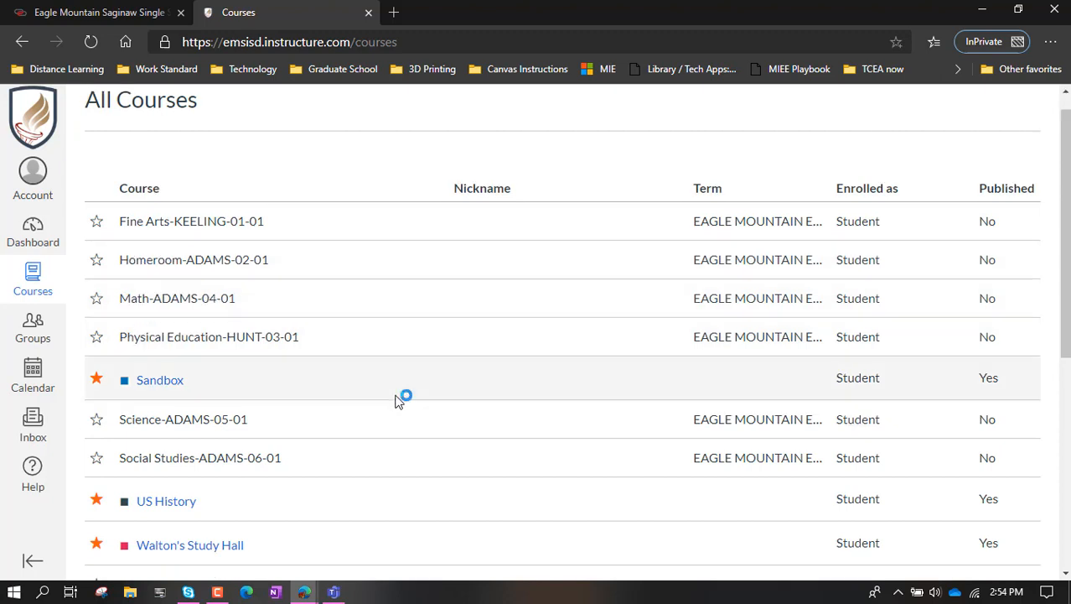
scroll(down, 3)
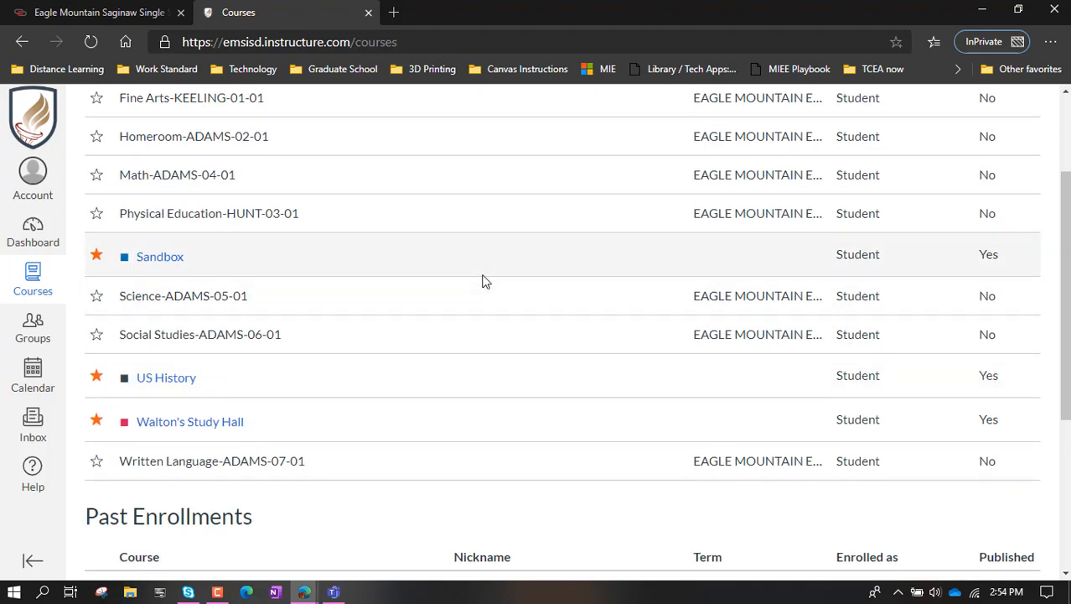
mouse_move(295, 230)
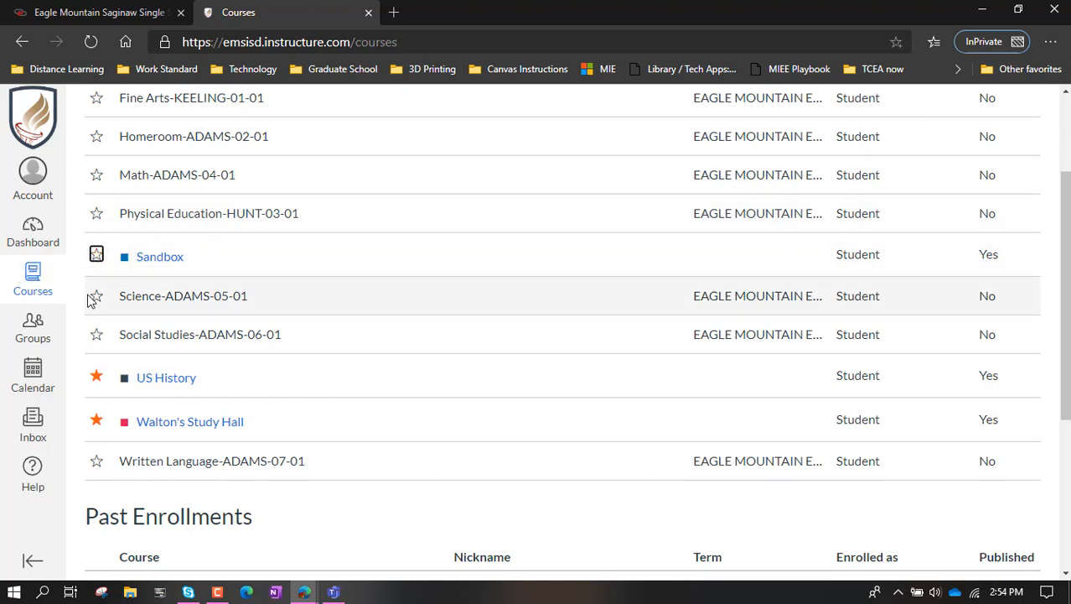
mouse_move(96, 256)
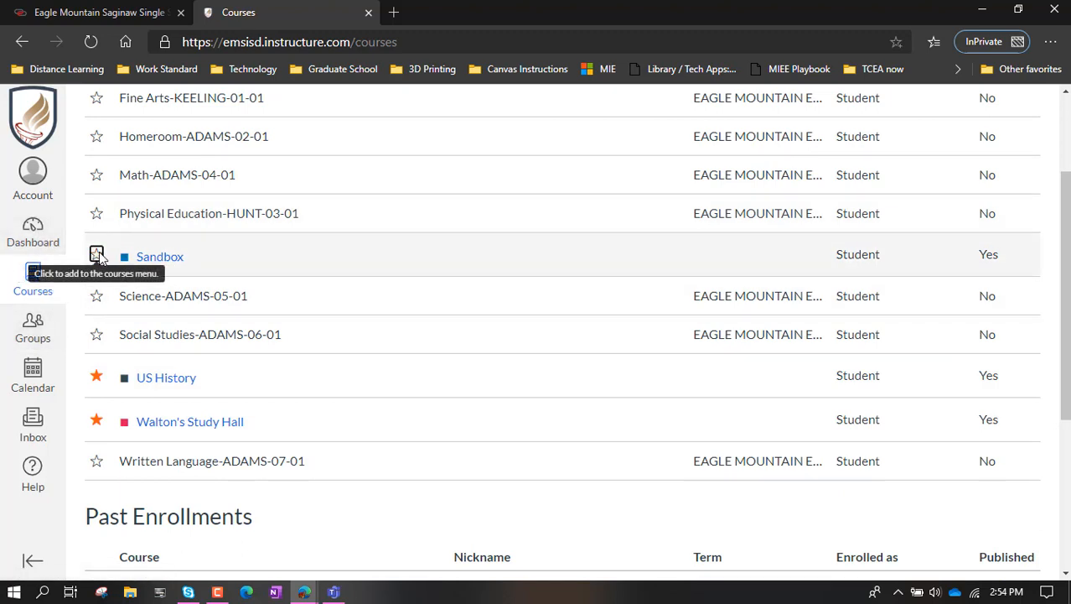
mouse_move(96, 376)
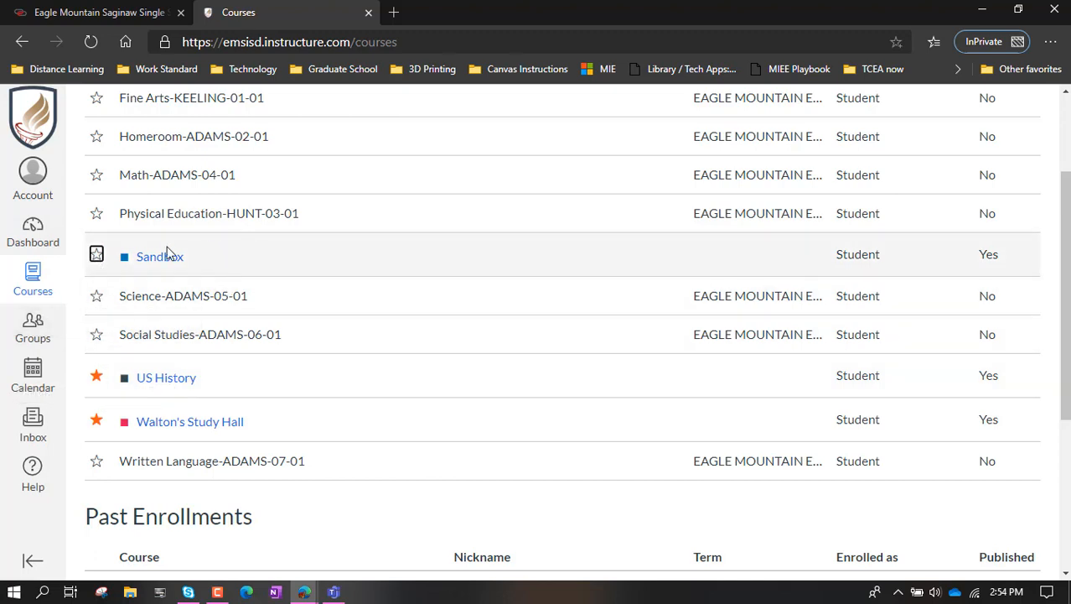
scroll(down, 3)
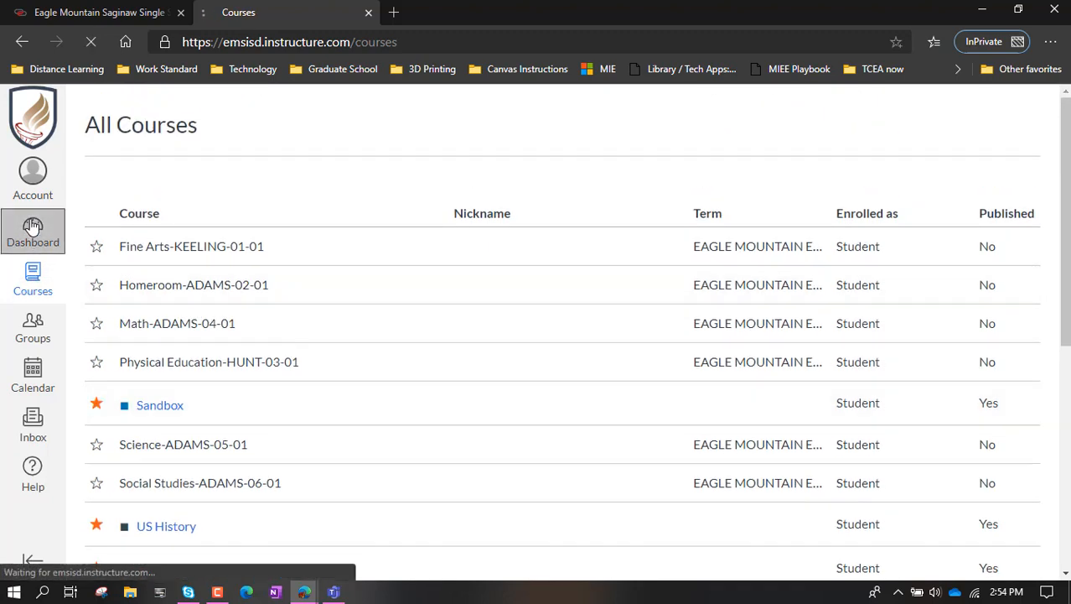
click(33, 235)
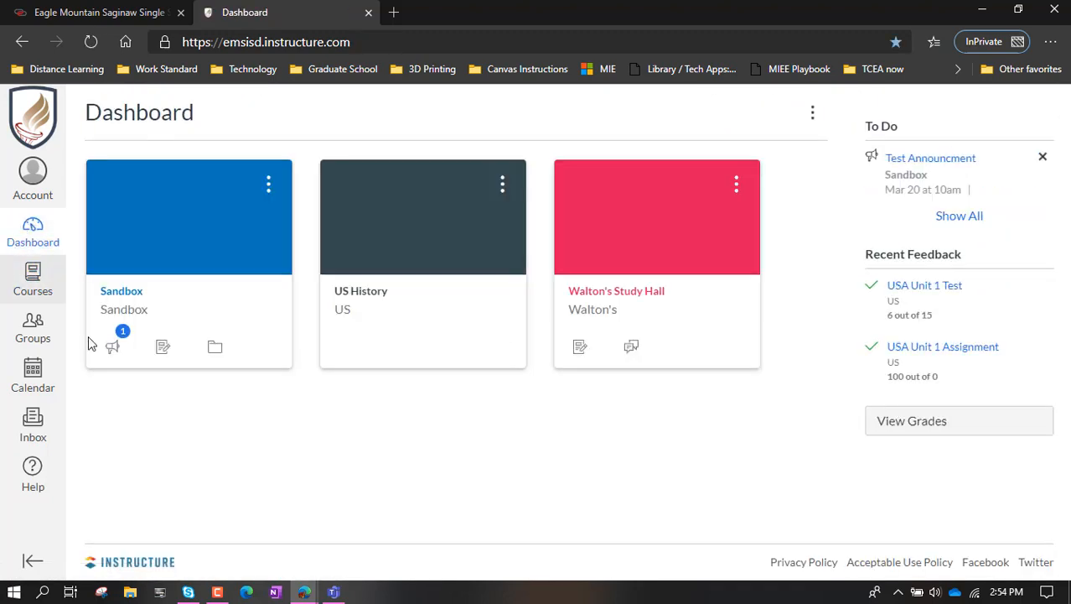